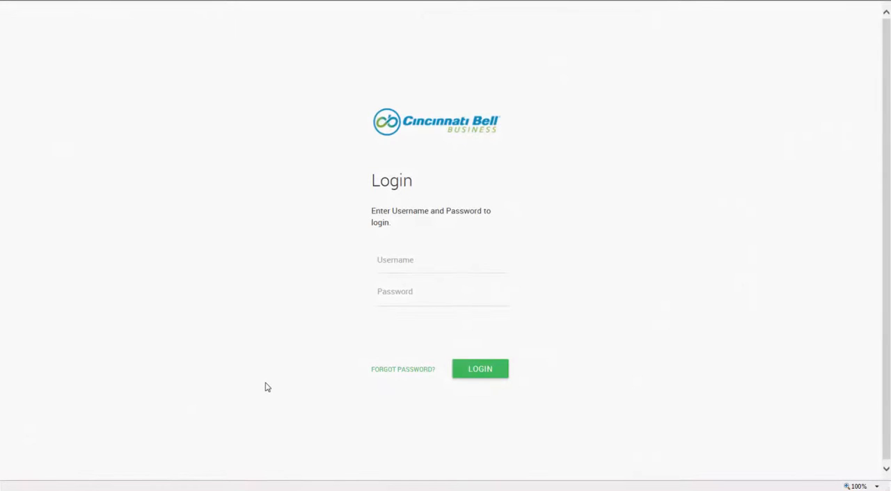
mouse_move(265, 391)
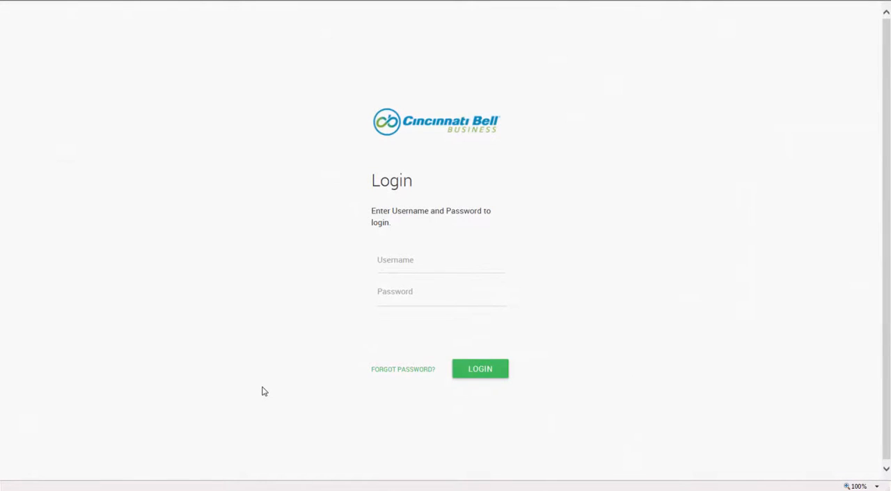
mouse_move(266, 387)
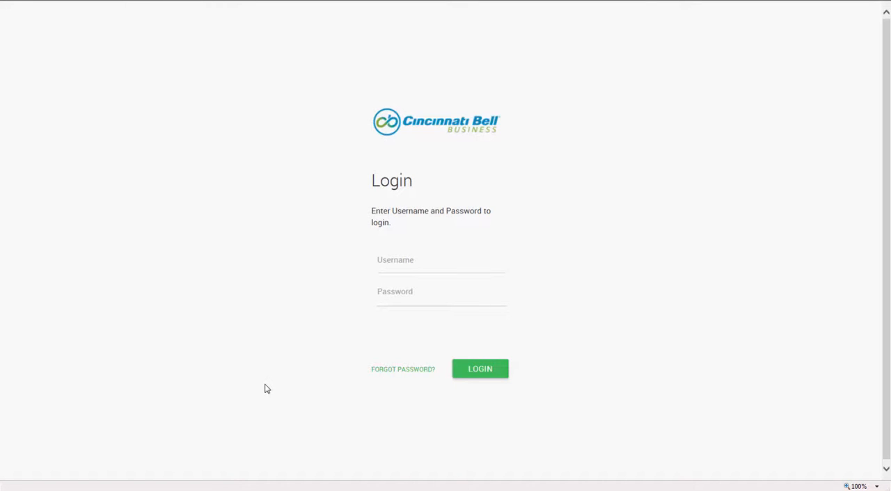
mouse_move(550, 305)
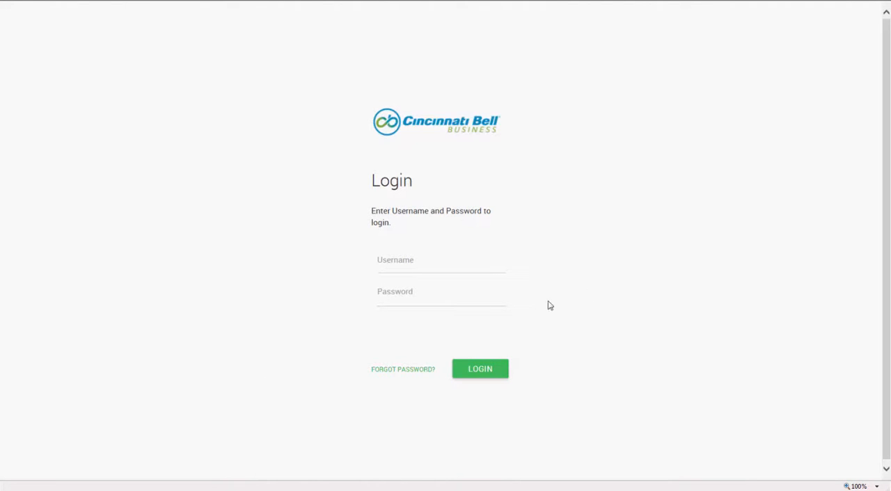
mouse_move(672, 344)
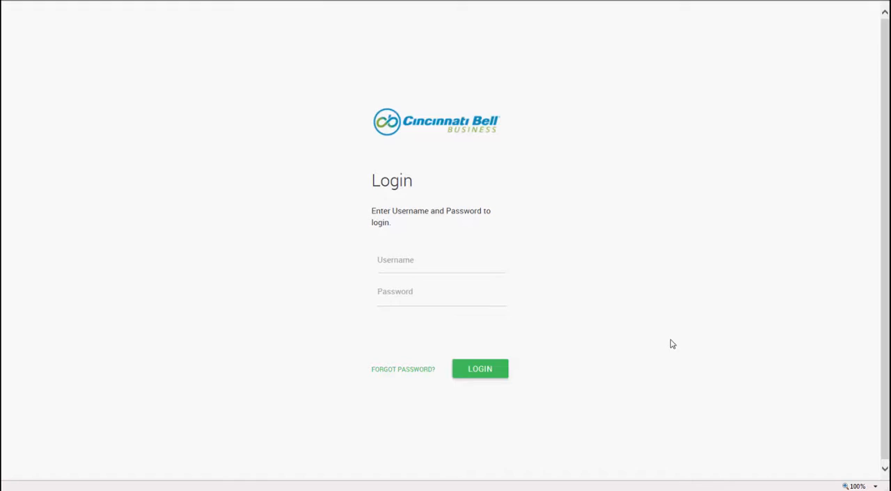
Log in with the suggested administrator username and password
text(a)
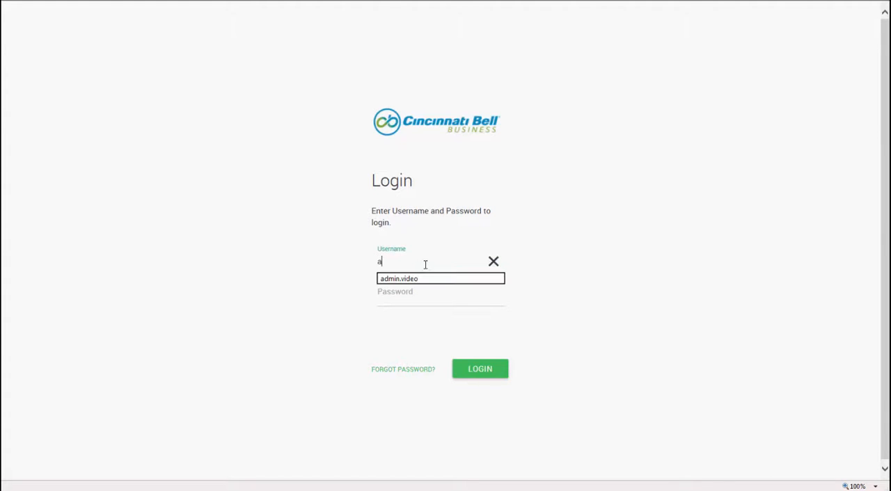
click(440, 278)
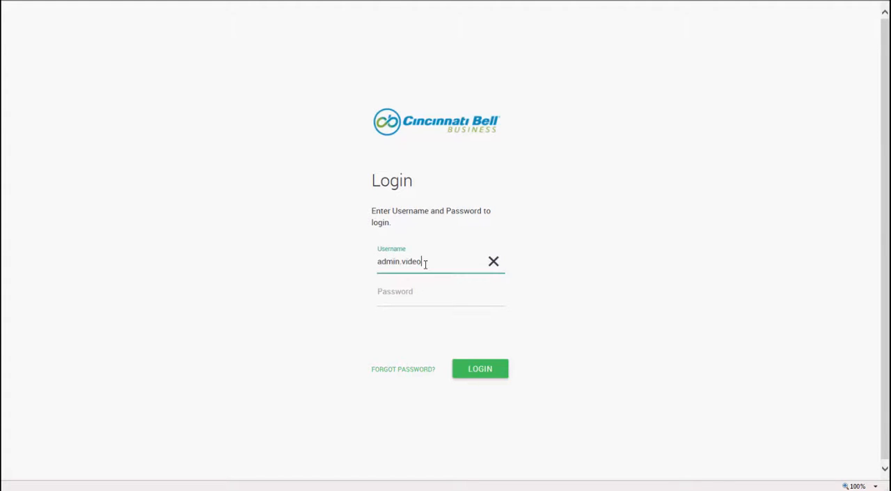
click(439, 300)
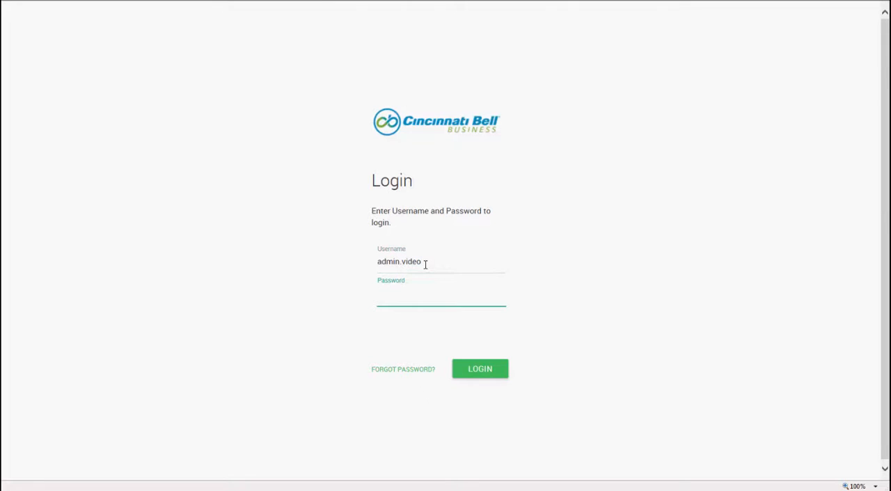
text(•••••)
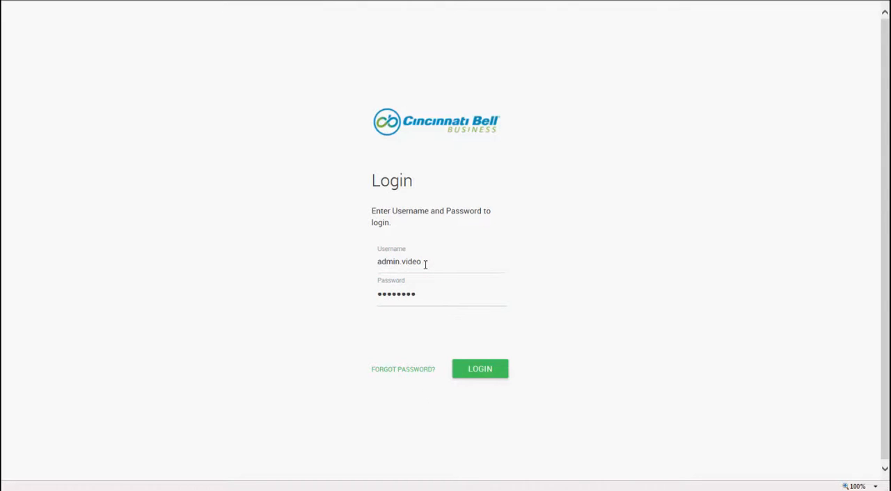
click(480, 369)
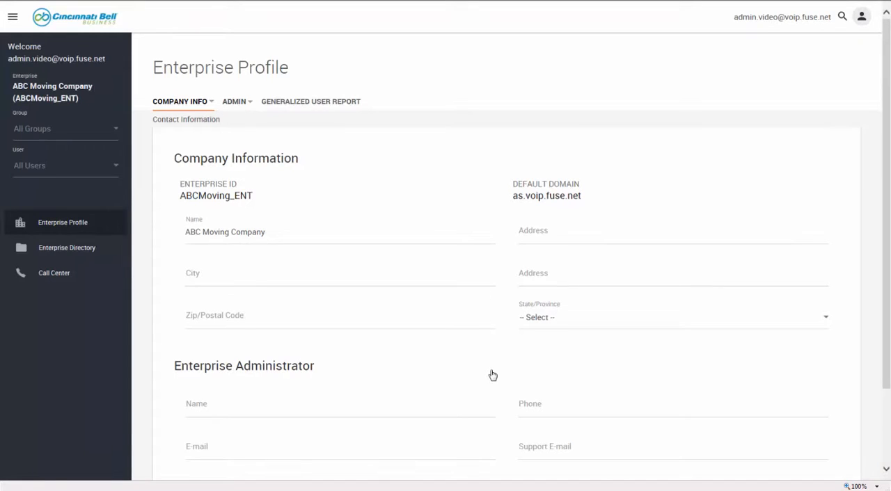
Scroll through the ABC Moving Company enterprise profile information
scroll(down, 3)
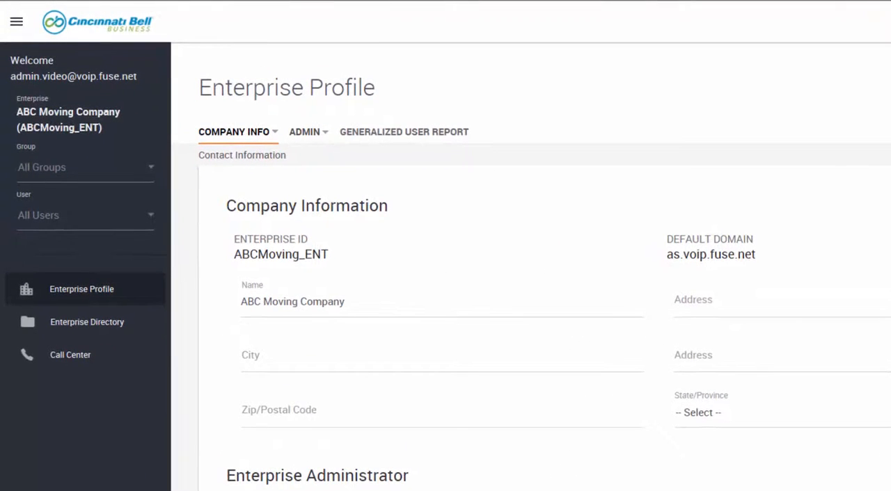
mouse_move(203, 195)
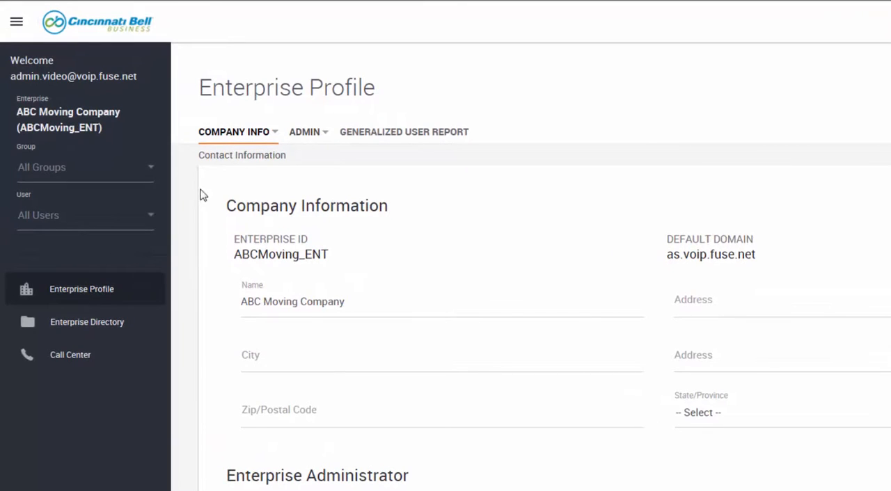
mouse_move(167, 215)
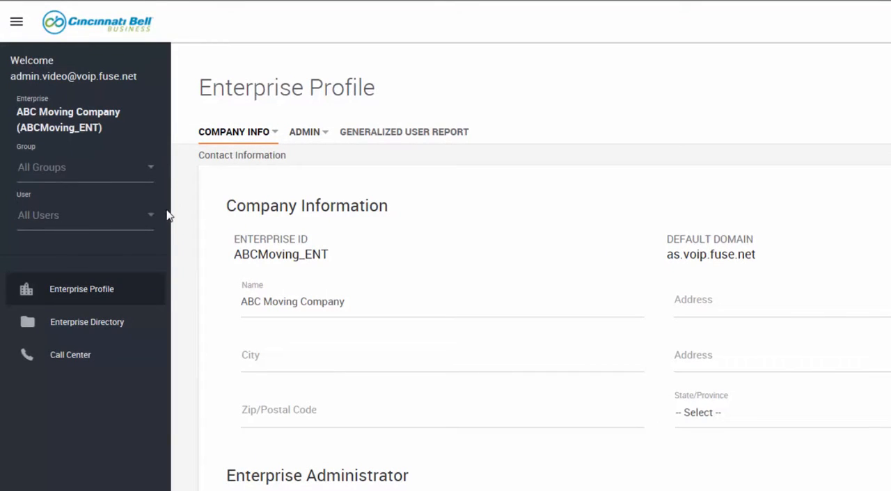
mouse_move(157, 182)
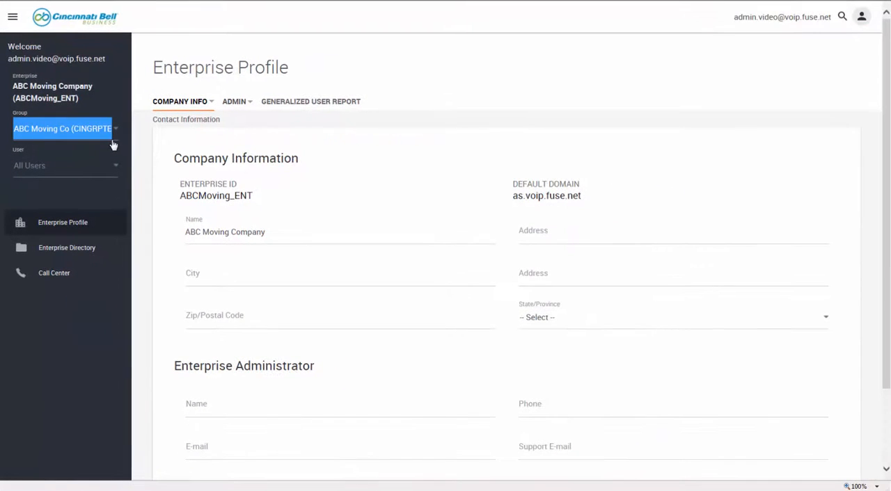
Load the ABC Moving Co dashboard and review its four users and auto attendant
click(62, 129)
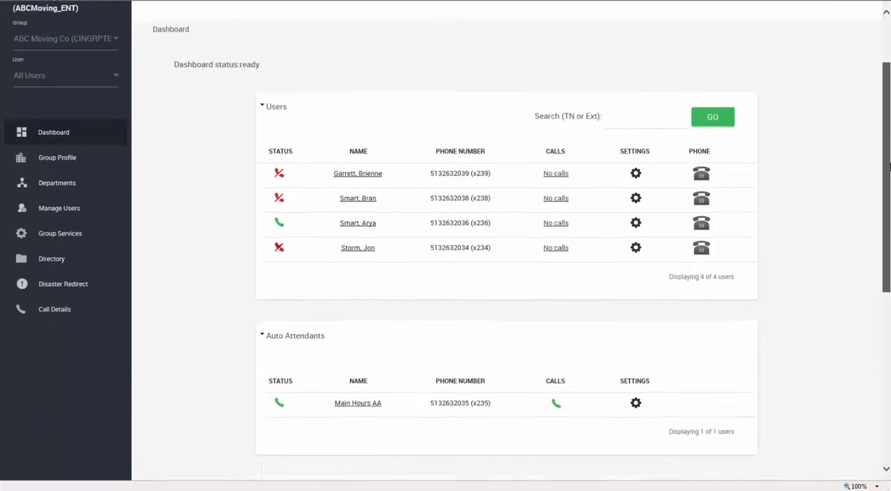
scroll(down, 3)
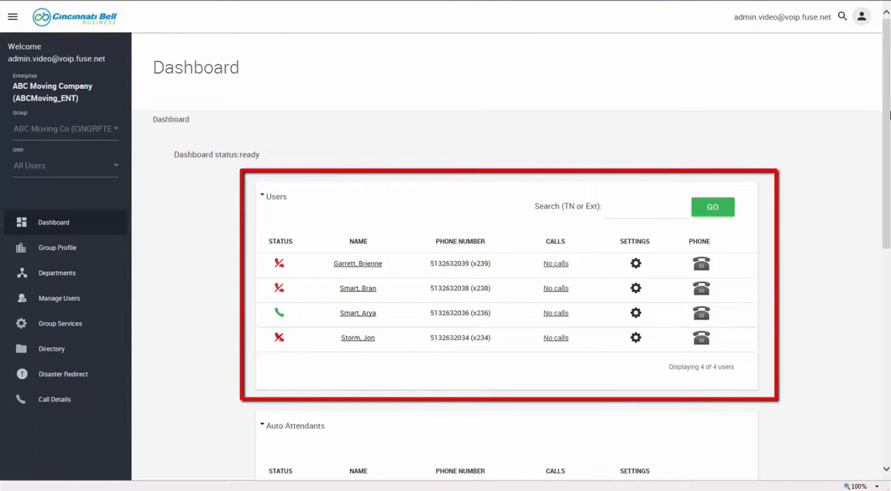
mouse_move(878, 153)
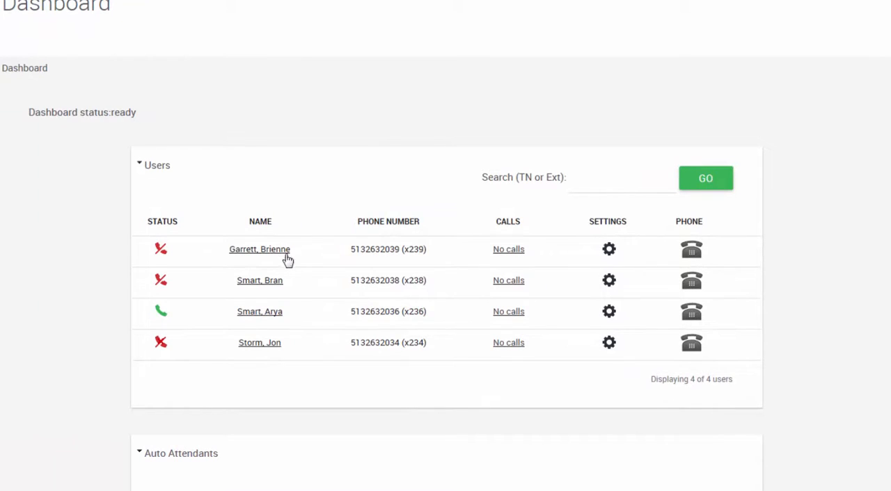
click(259, 249)
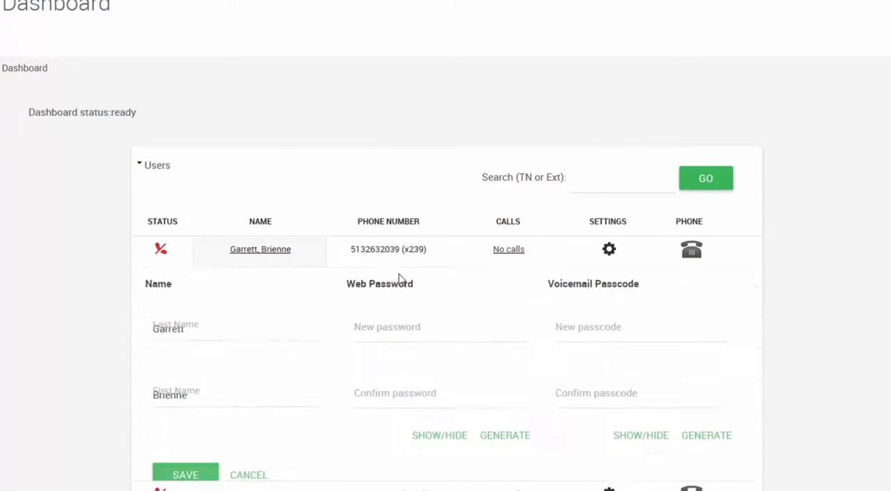
scroll(down, 3)
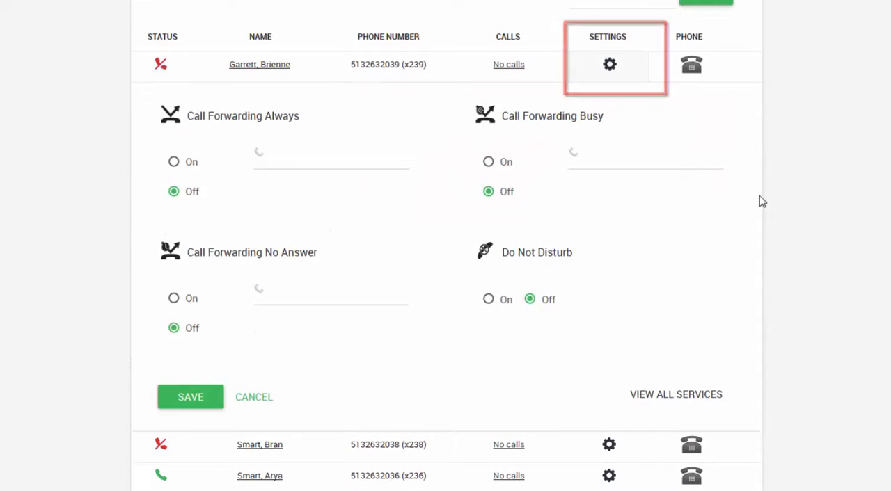
click(645, 157)
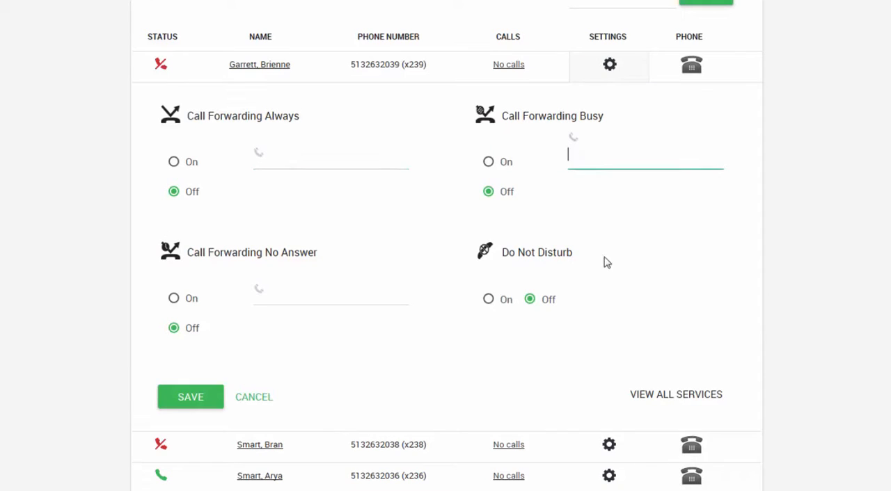
mouse_move(711, 407)
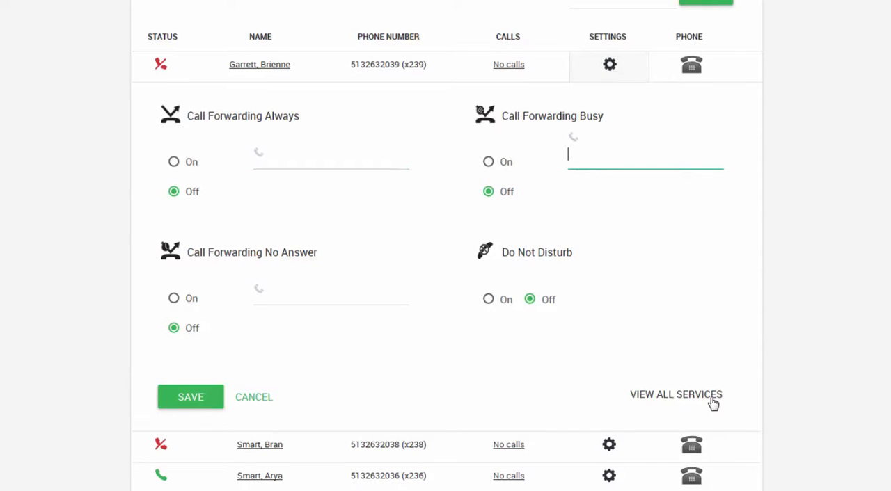
mouse_move(712, 402)
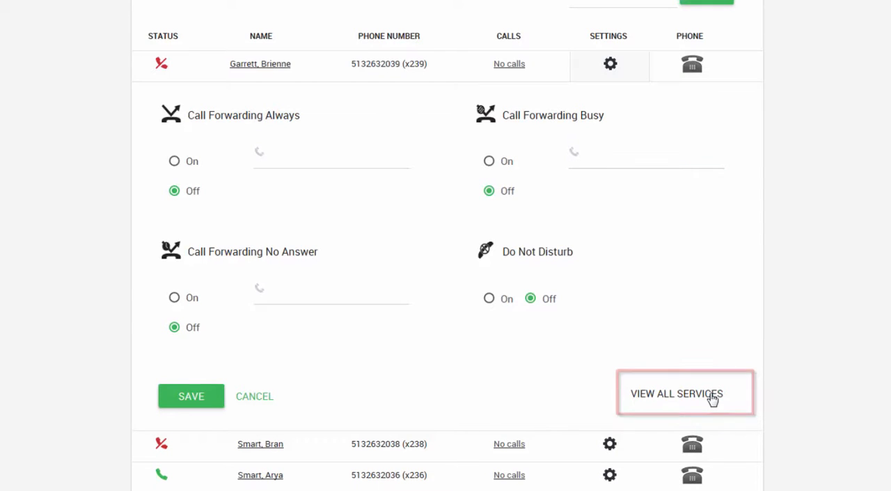
click(677, 394)
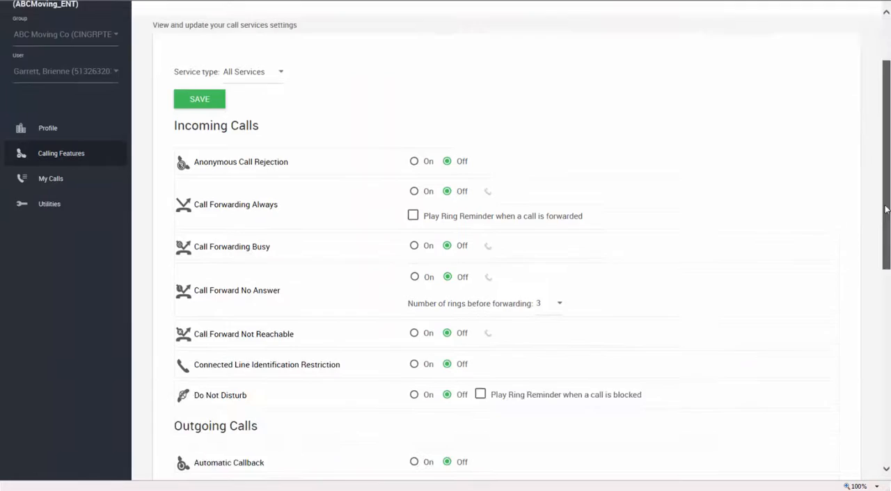
scroll(down, 3)
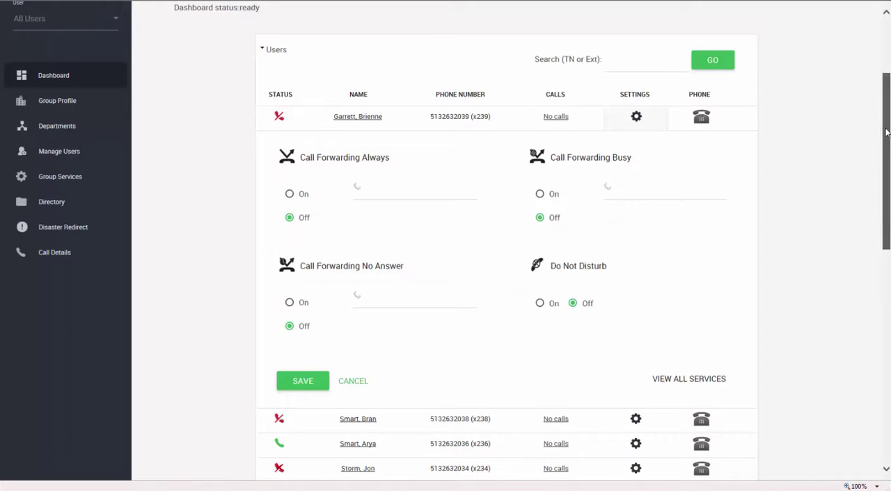
scroll(down, 3)
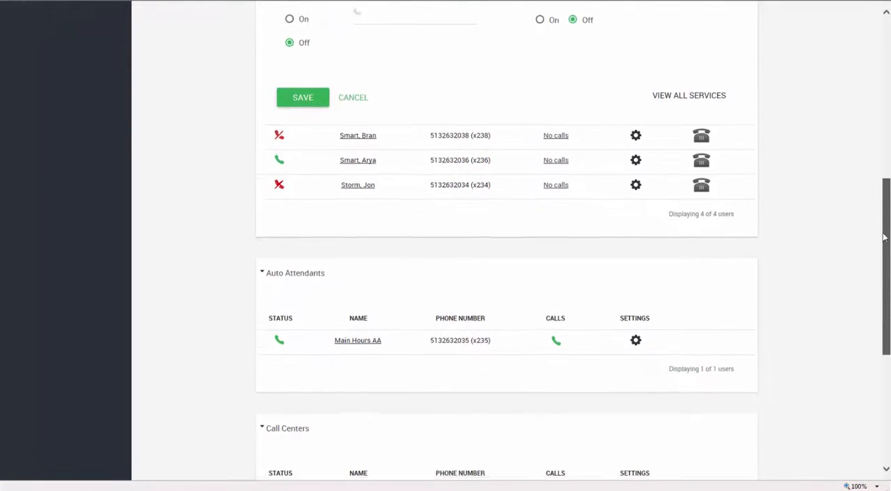
scroll(down, 3)
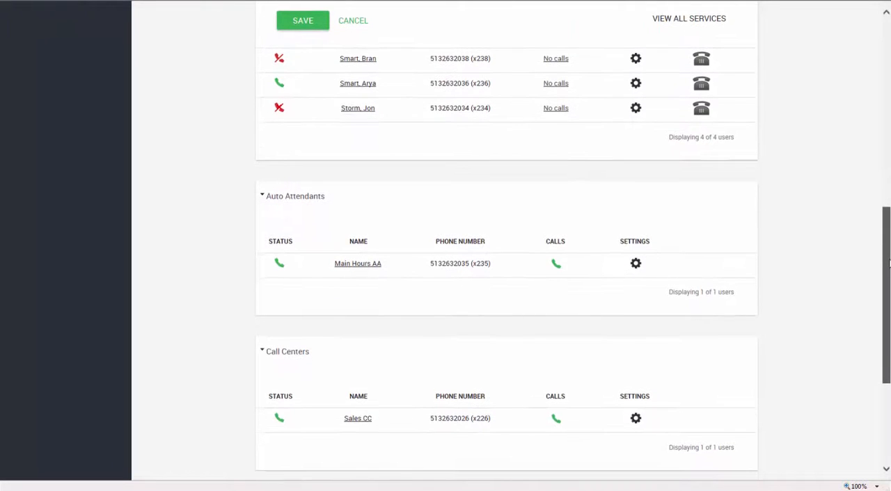
scroll(down, 3)
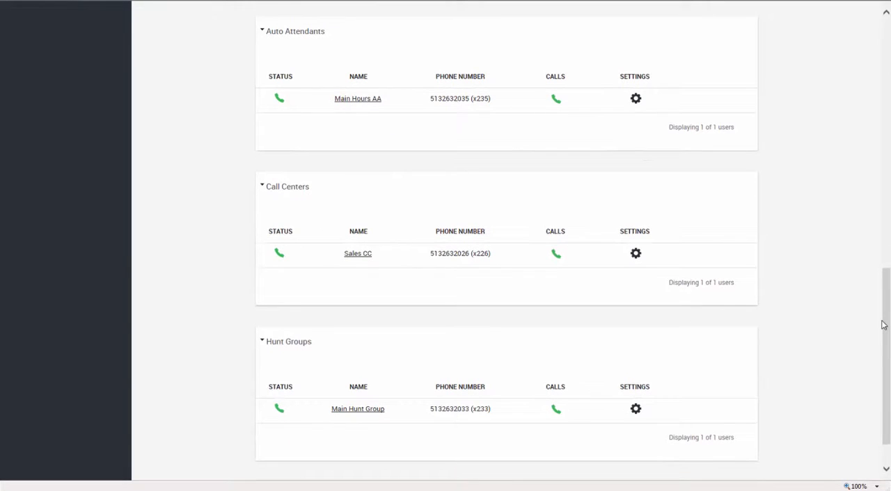
mouse_move(885, 424)
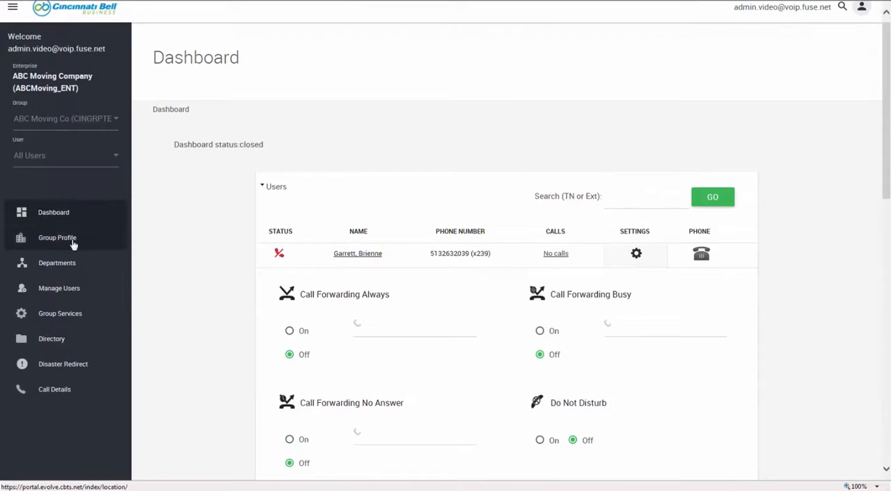
Review the ABC Moving Co Site Info, then go to Departments
click(57, 238)
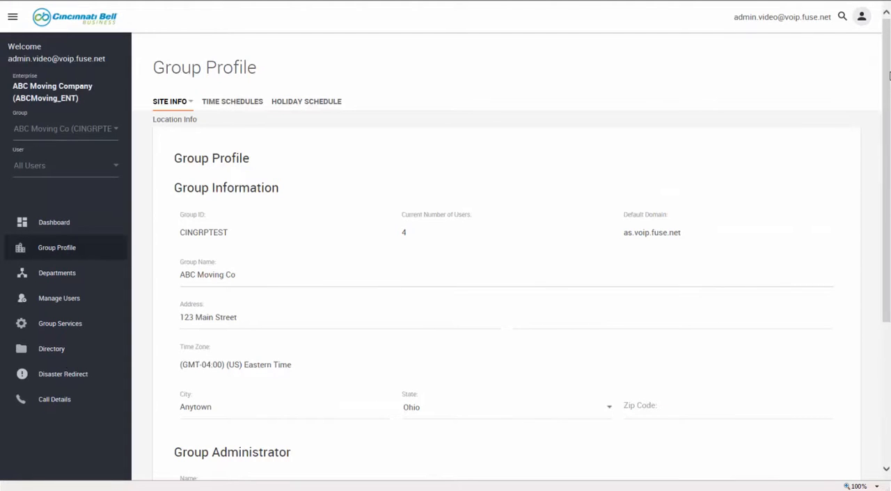
scroll(down, 3)
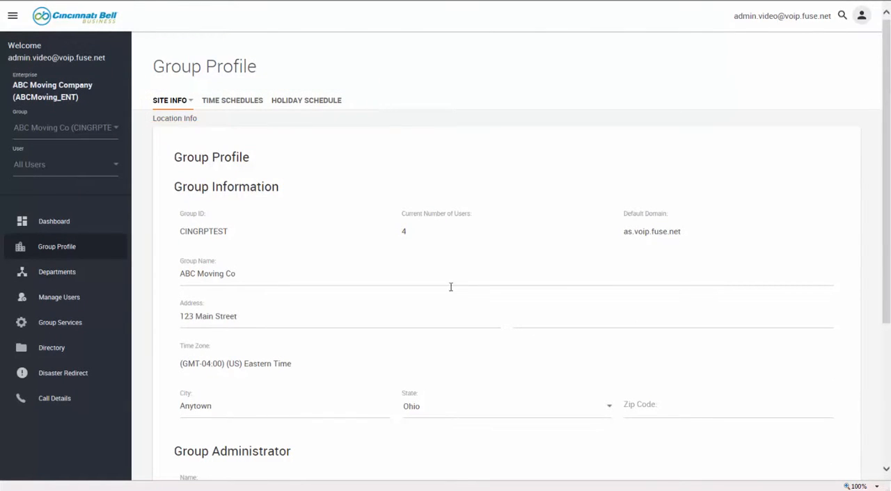
mouse_move(61, 276)
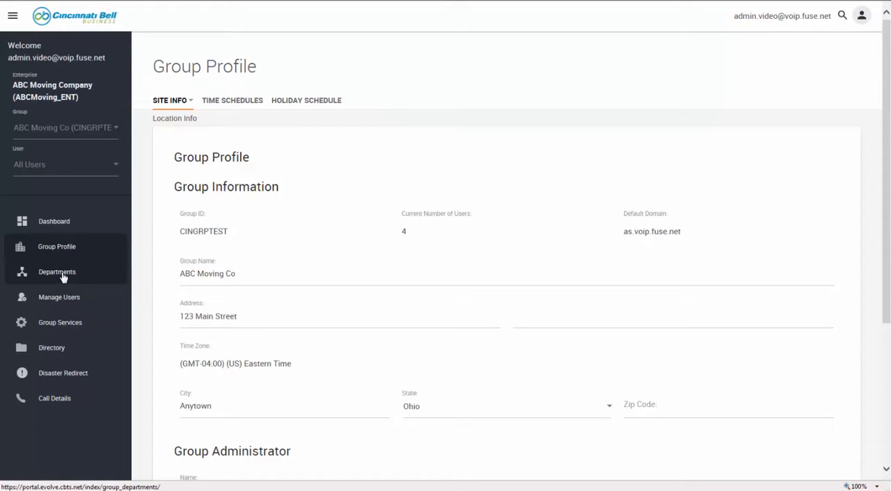
click(56, 272)
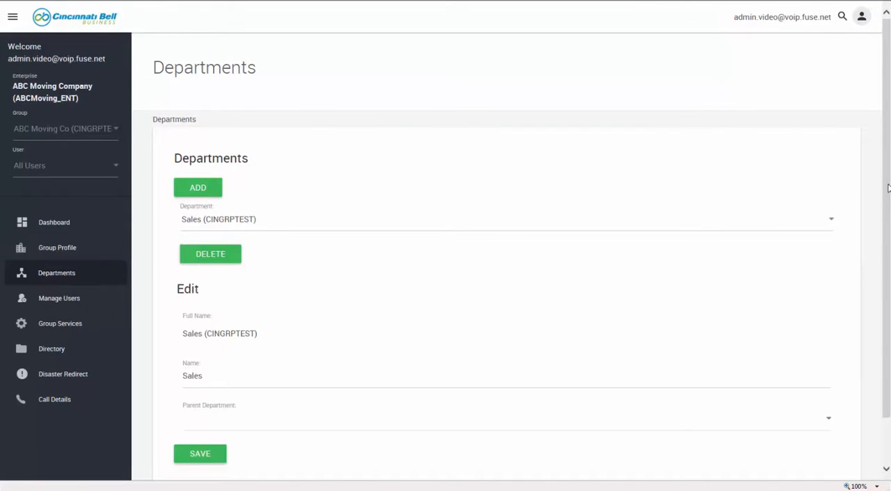
Scroll the Sales department editor, then go to Manage Users
scroll(down, 3)
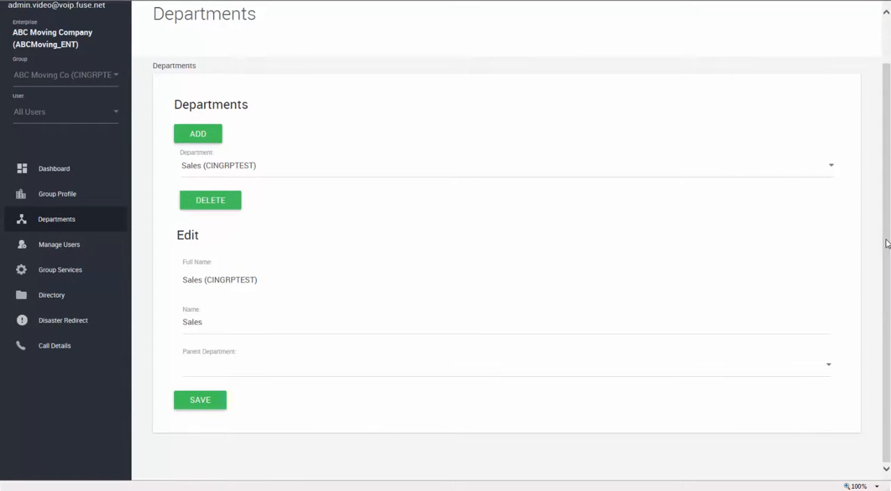
mouse_move(60, 244)
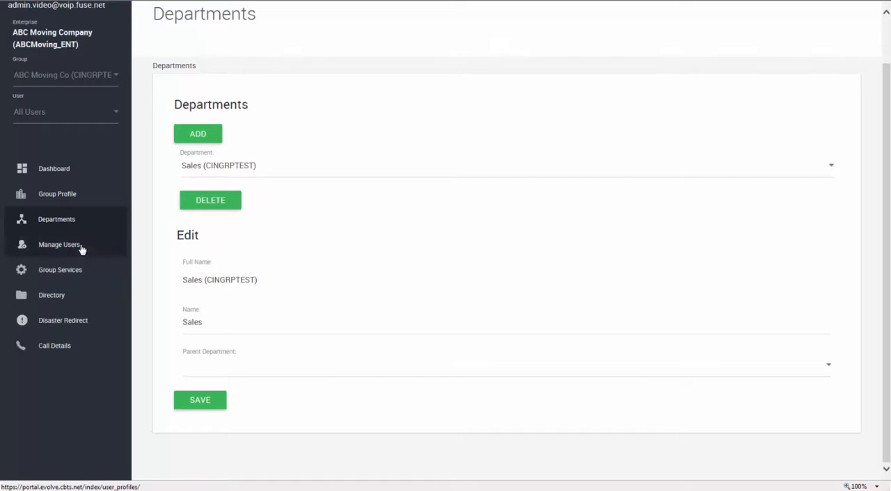
click(59, 244)
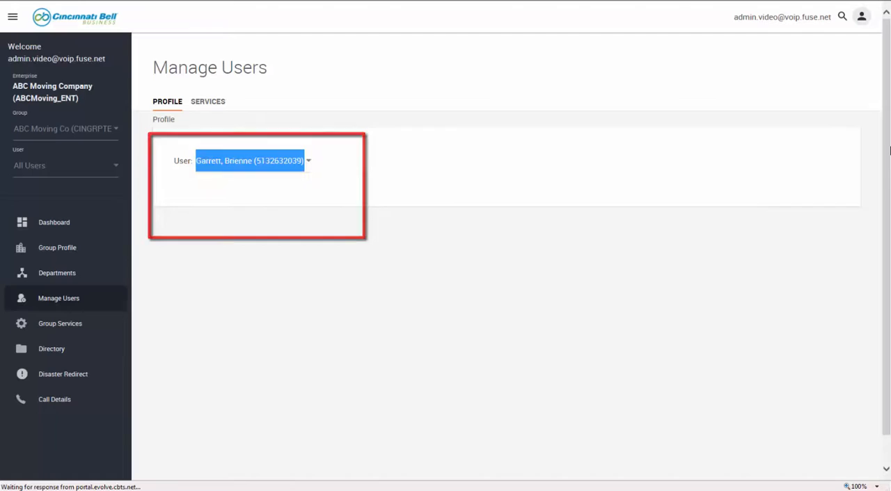
Return to the Dashboard listing the group's four users and auto attendants
click(250, 161)
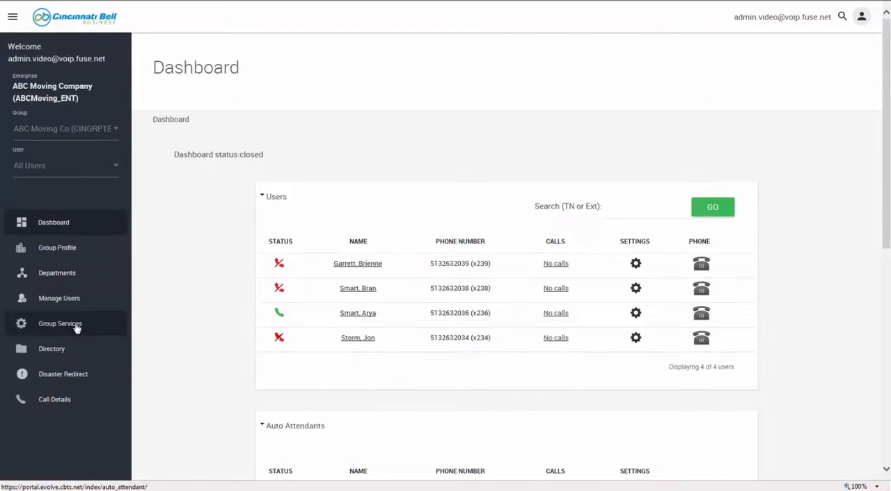
Select Call Center under Site Services in Group Services
click(59, 323)
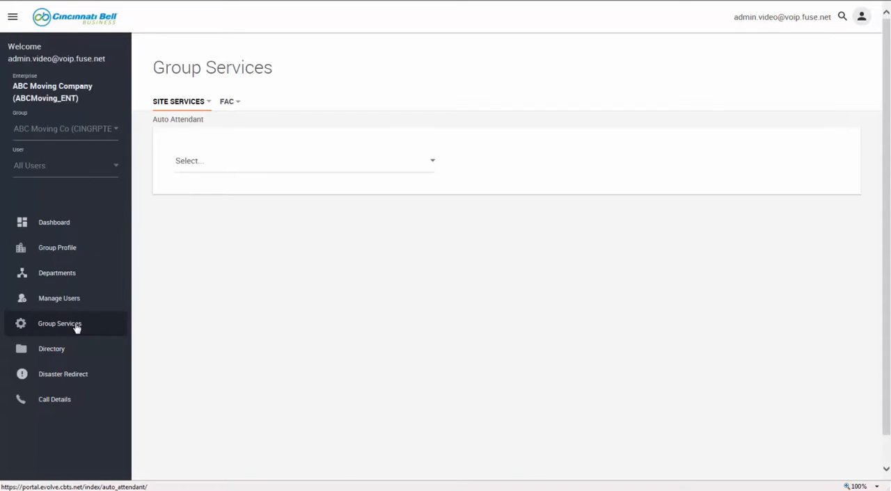
mouse_move(744, 276)
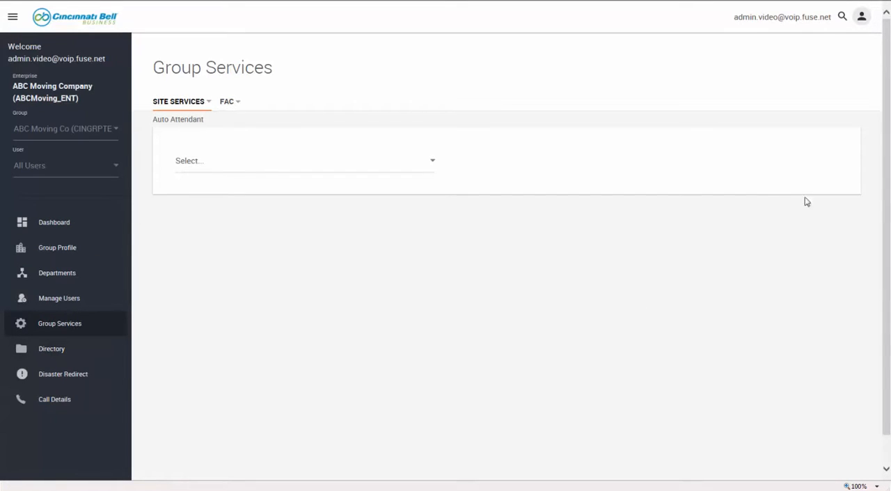
mouse_move(661, 169)
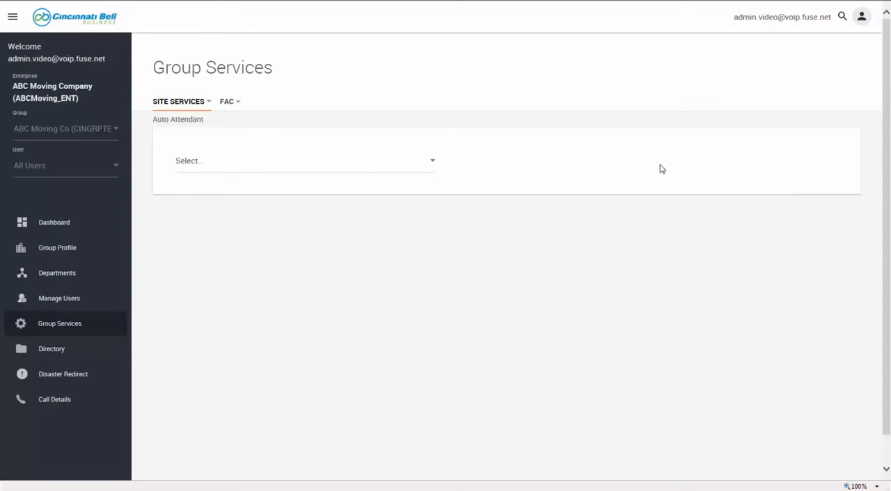
click(178, 101)
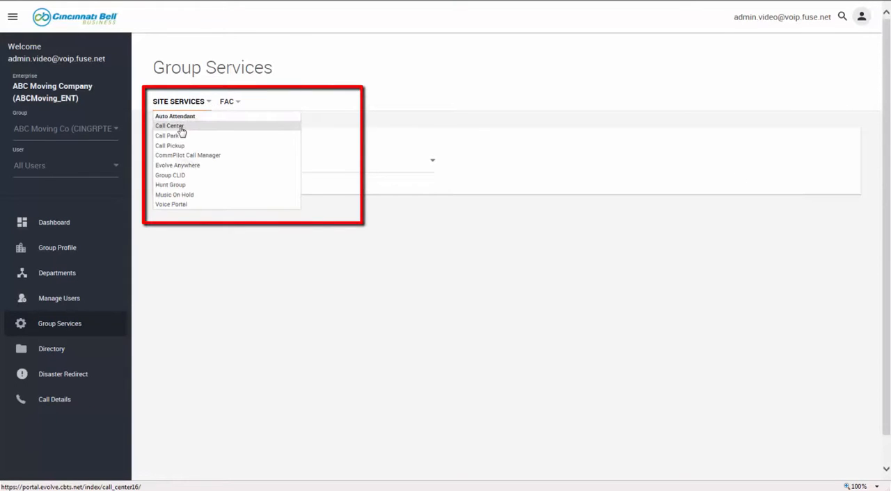
click(169, 125)
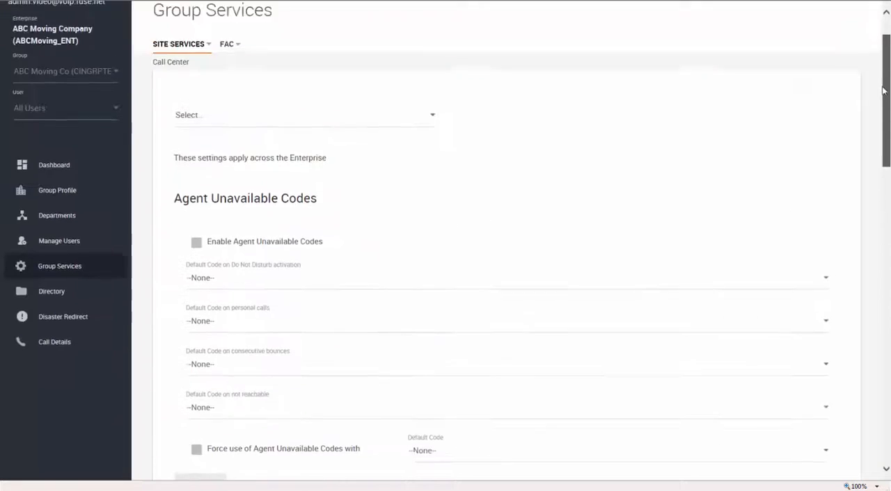
scroll(up, 3)
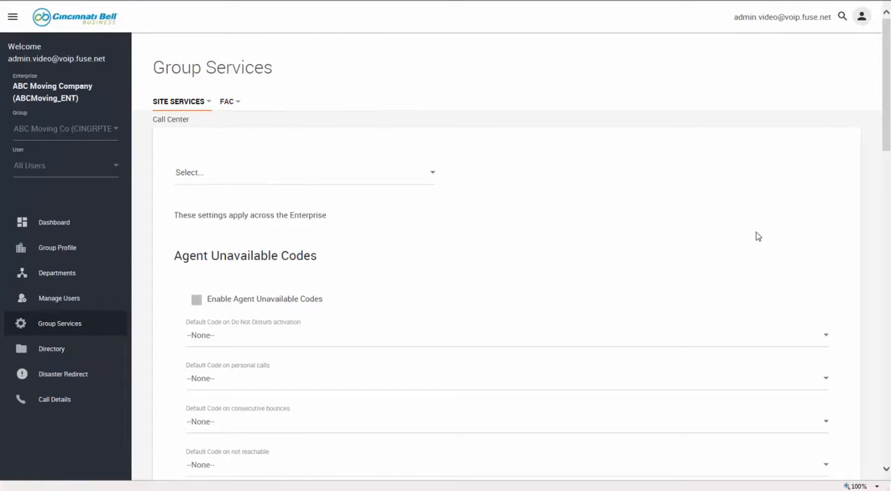
Show the FAC list of group feature access codes, such as Agent Escalation #83
click(226, 102)
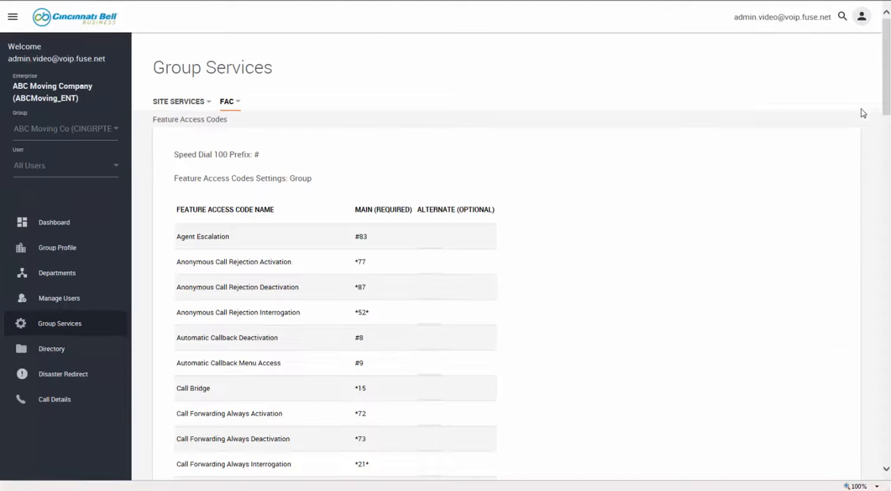
scroll(down, 3)
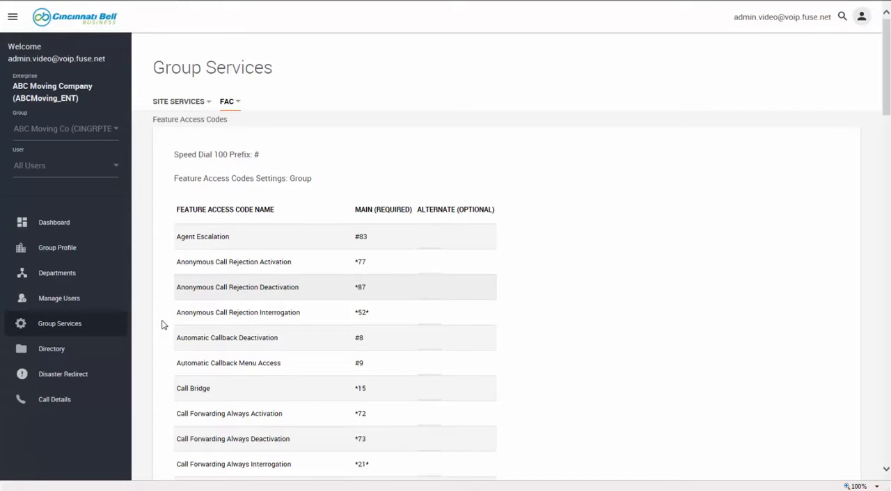
mouse_move(740, 251)
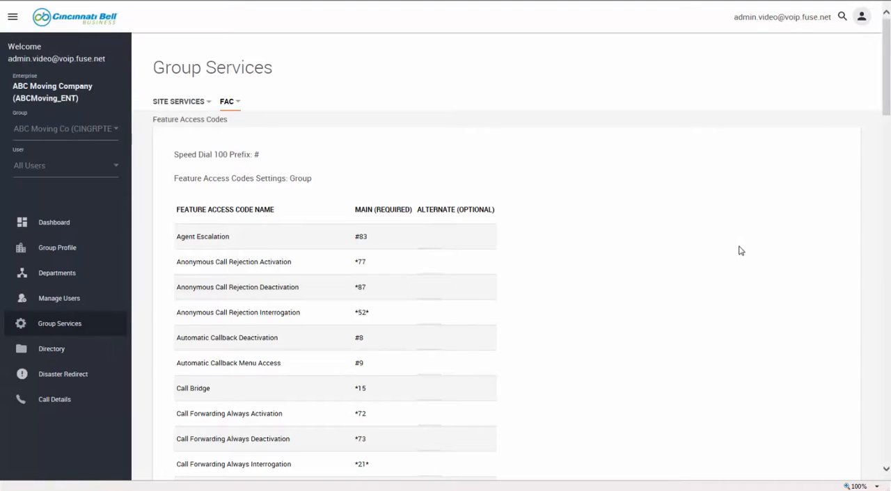
View the Directory and Enterprise Directory, then the Disaster Redirect table of four users
click(51, 349)
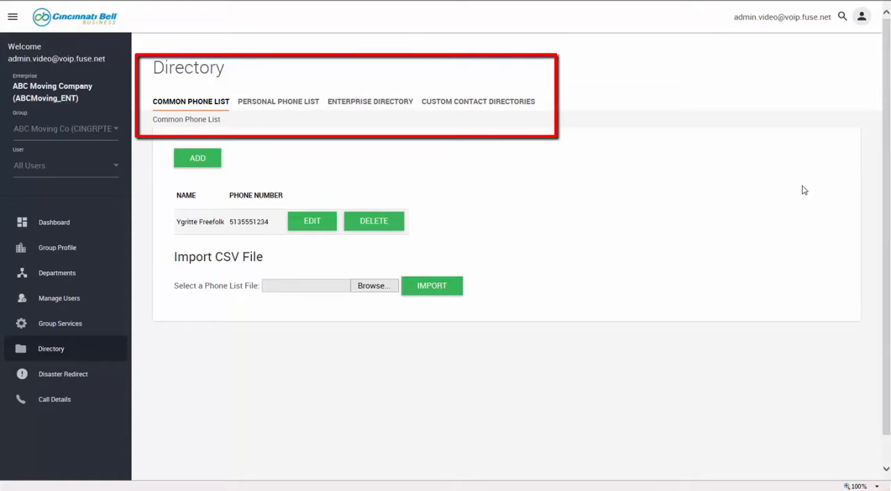
mouse_move(391, 157)
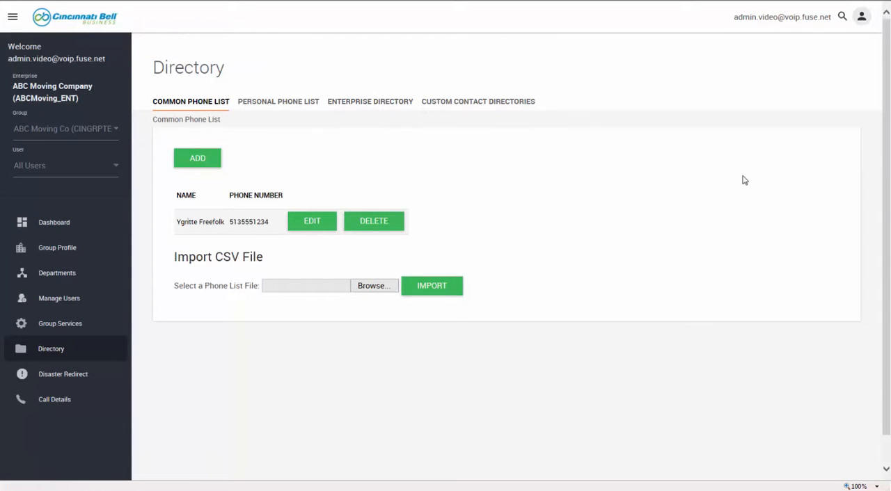
click(369, 101)
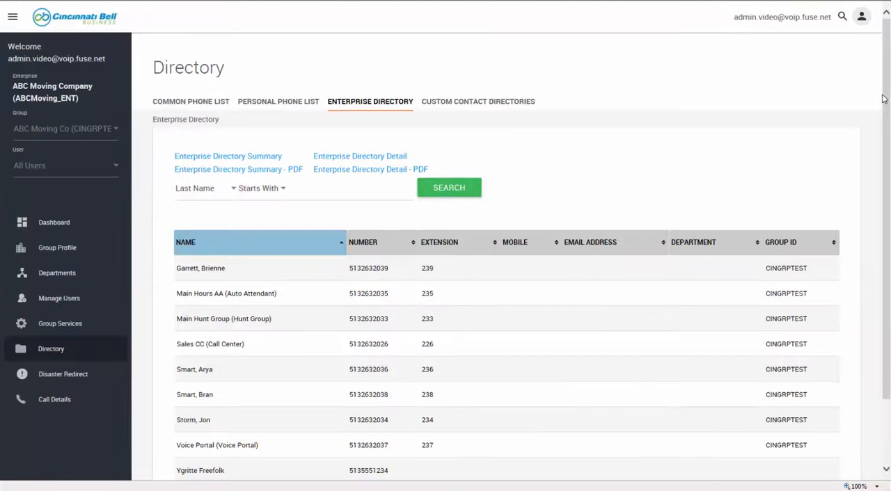
scroll(down, 3)
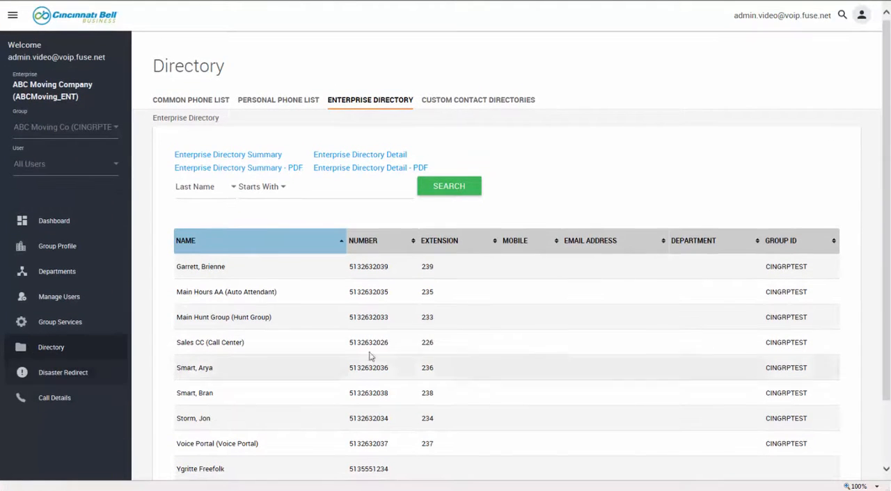
click(63, 373)
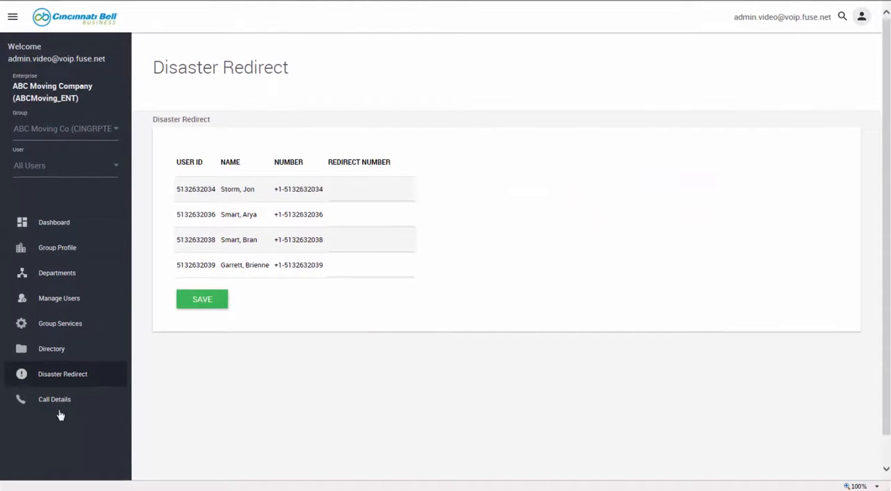
Review the Call Details report down to its Export section, then return to the Dashboard
click(53, 399)
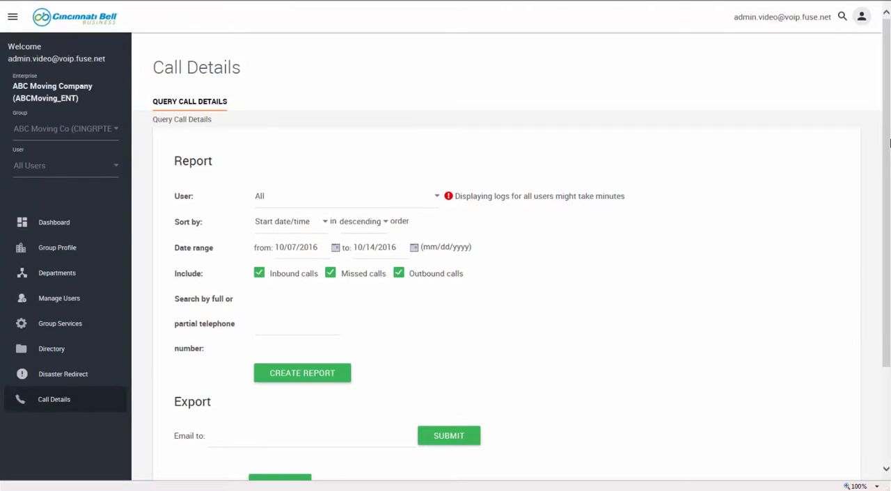
scroll(down, 3)
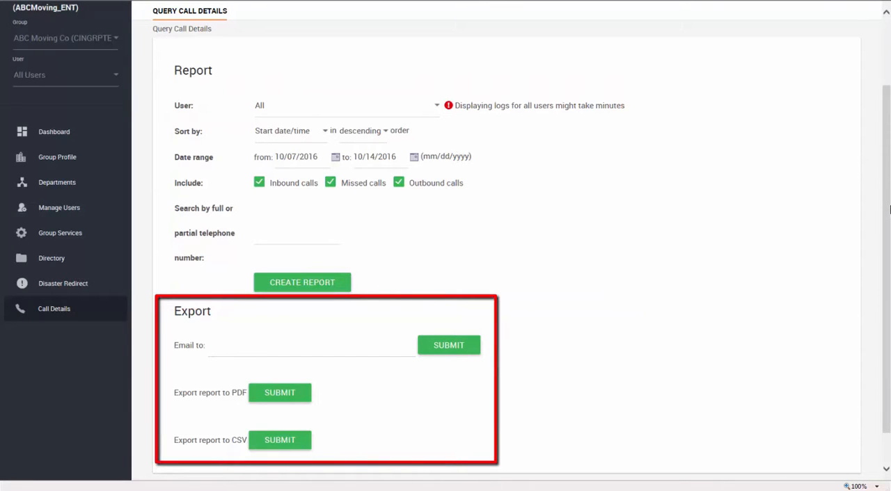
scroll(down, 3)
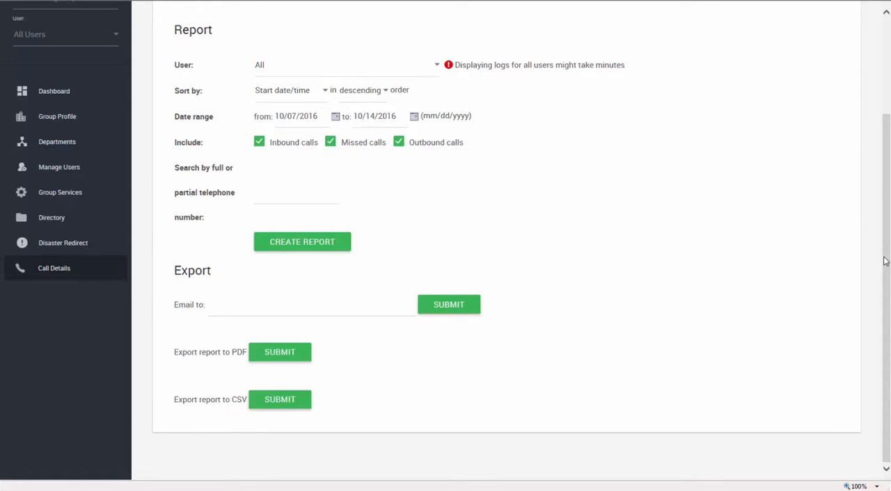
scroll(up, 3)
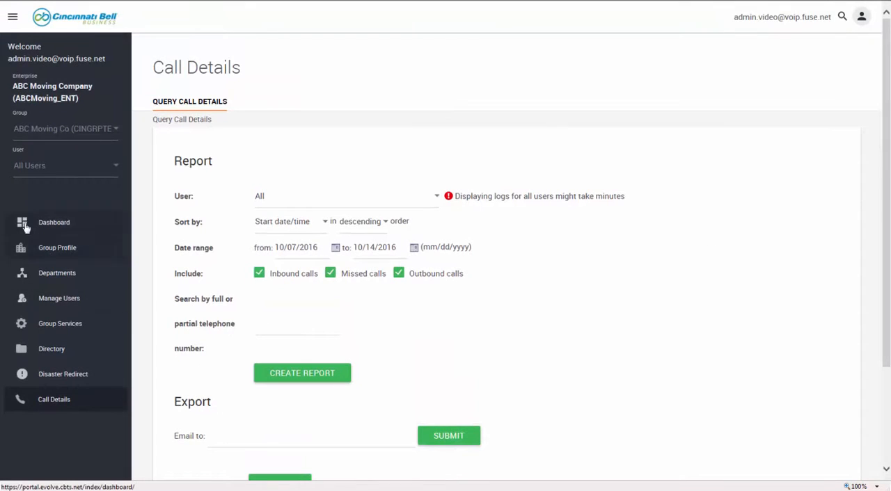
mouse_move(25, 222)
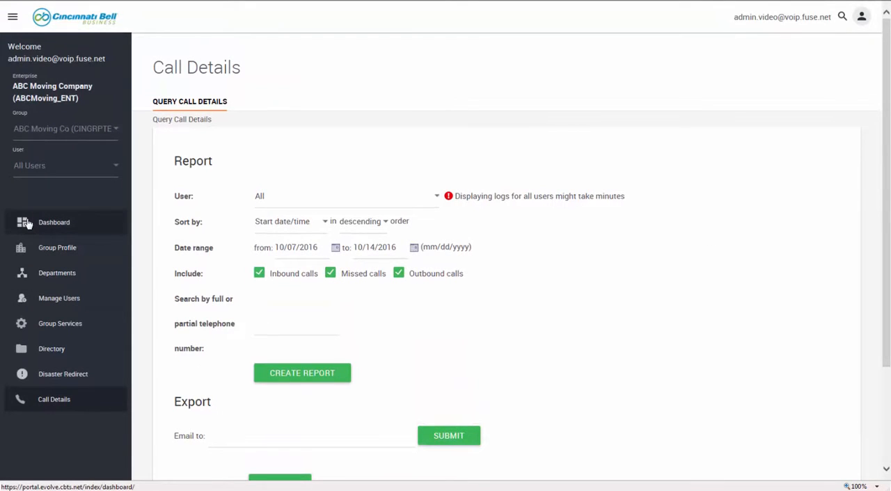
click(54, 223)
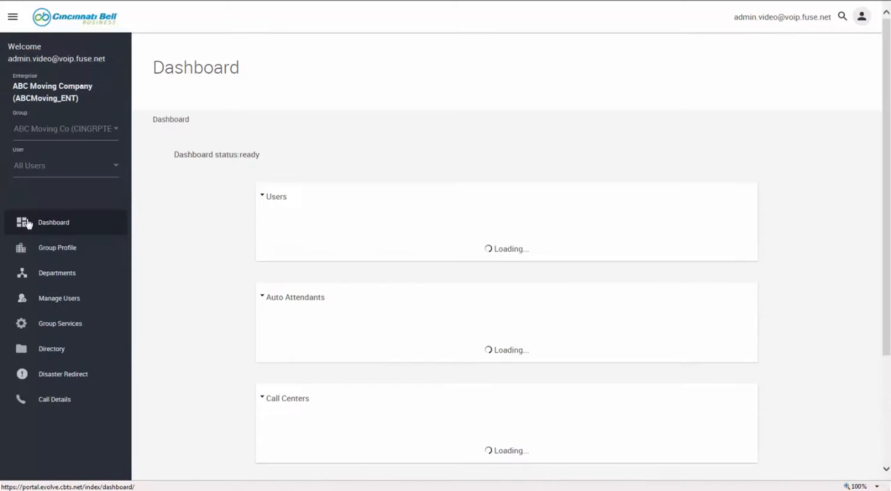